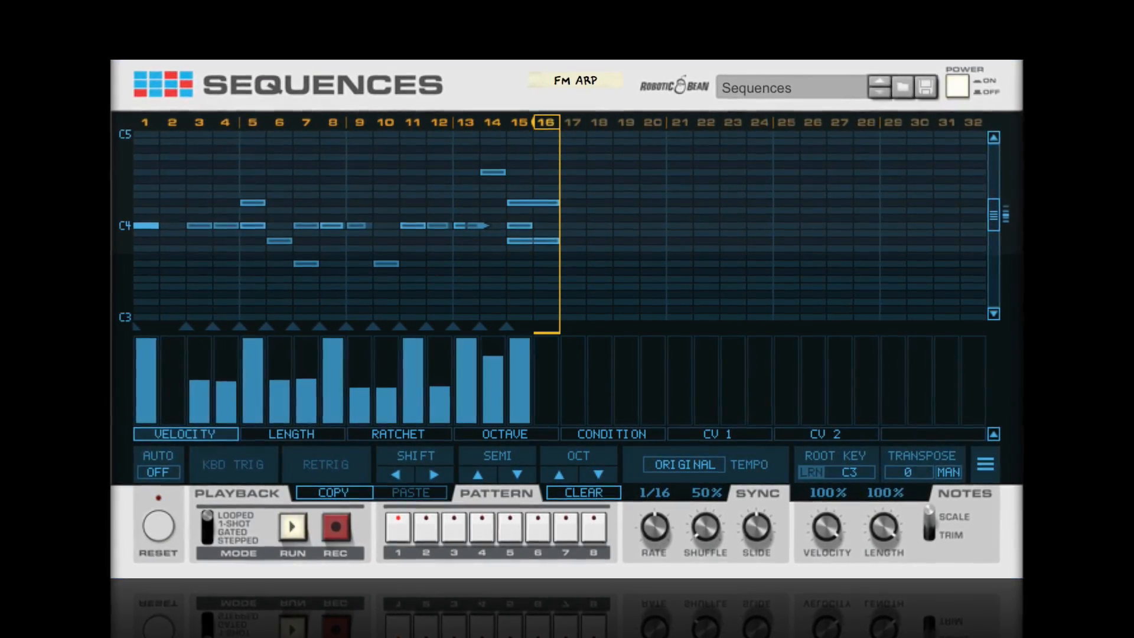
# Give the second same-step note a 'Not With Condition In The Same Step' condition
pyautogui.click(615, 434)
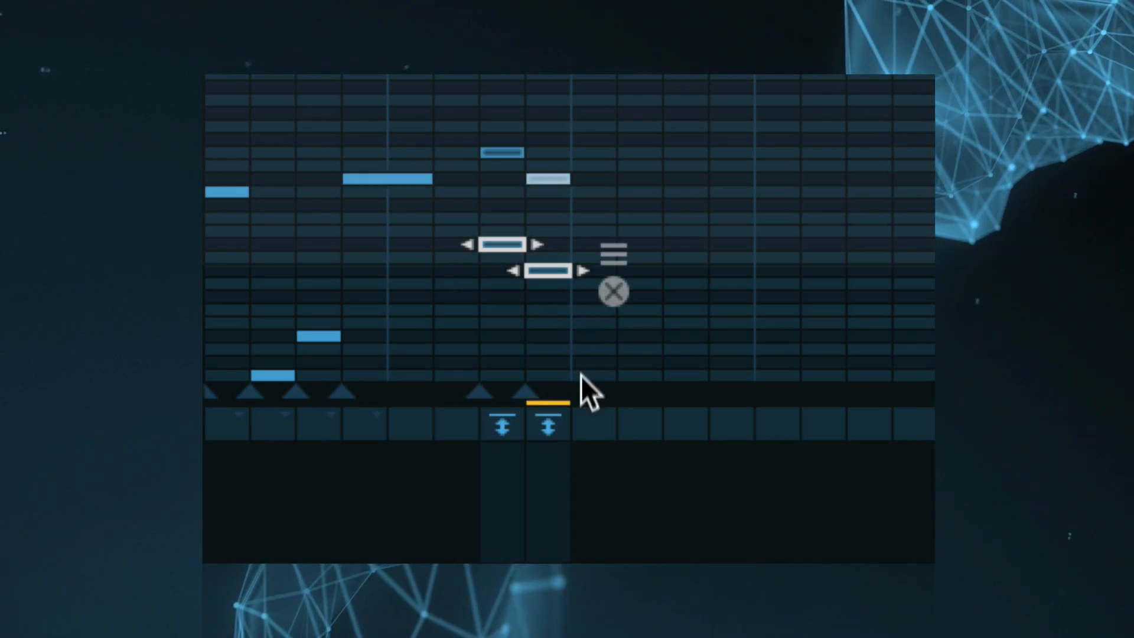
pyautogui.click(548, 424)
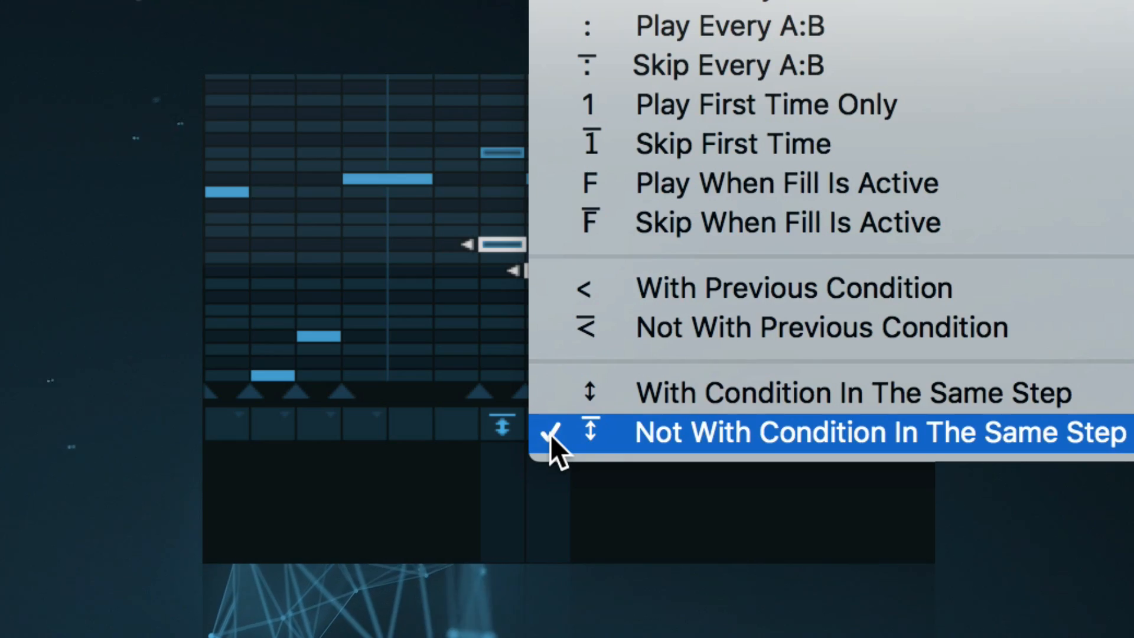
pyautogui.click(796, 432)
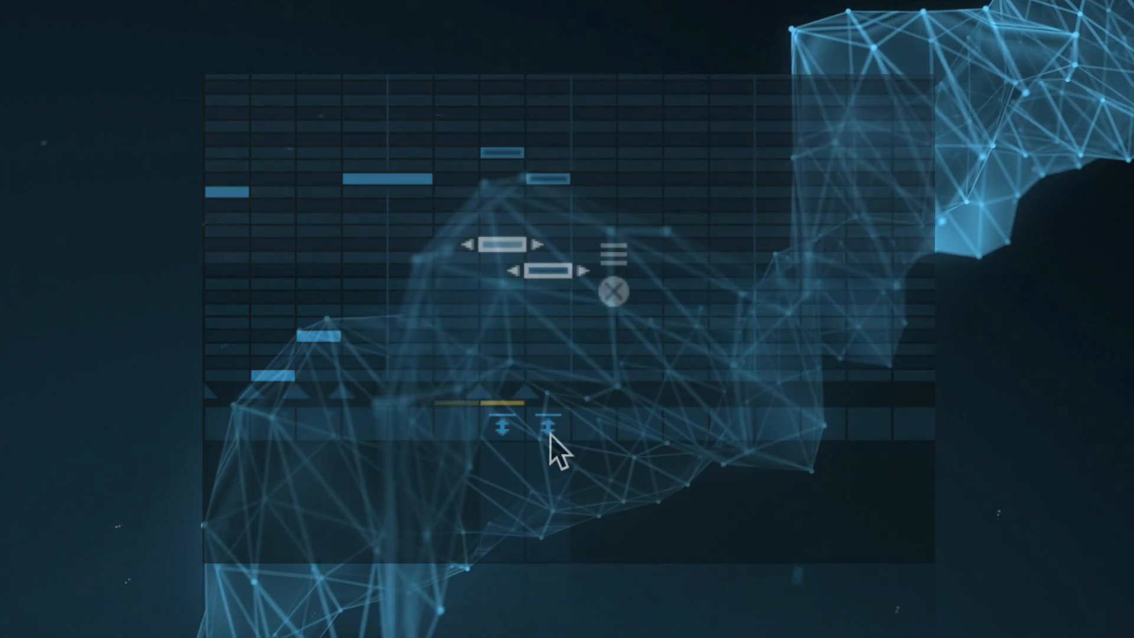